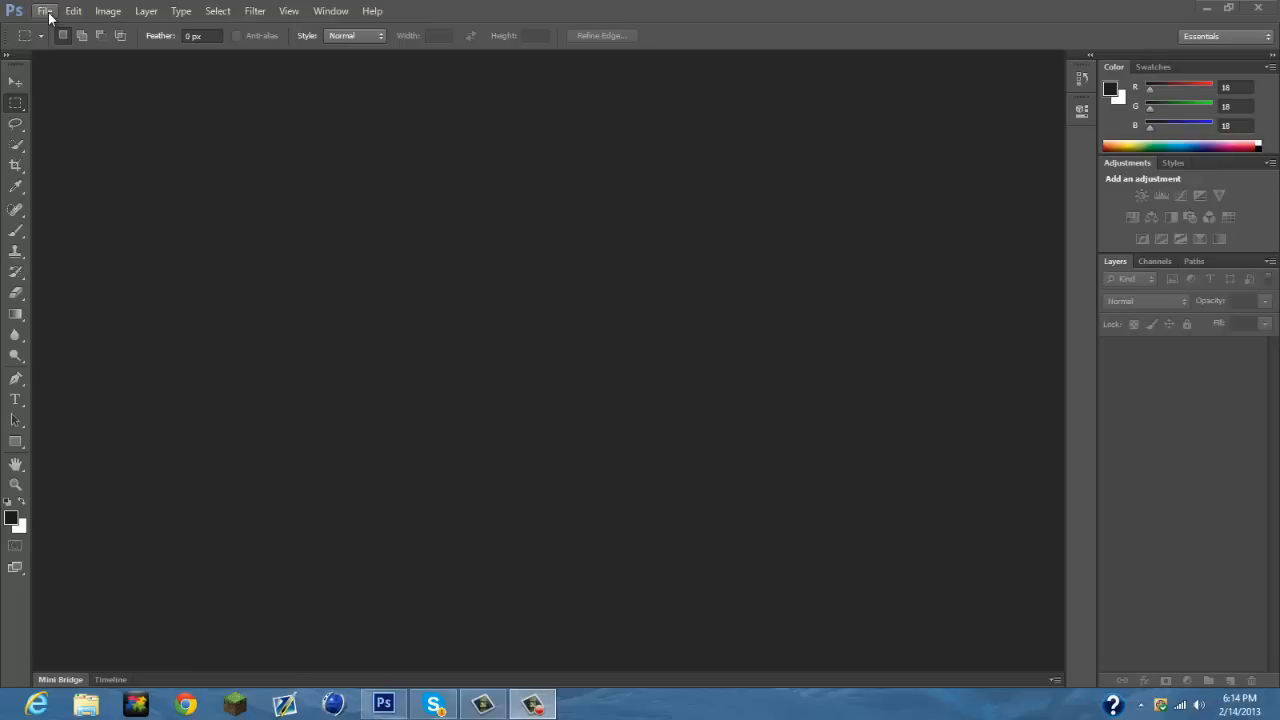
Bring up the Open dialog from the File menu, browsing the Renders folder.
{"action": "left_click", "coordinate": [44, 12]}
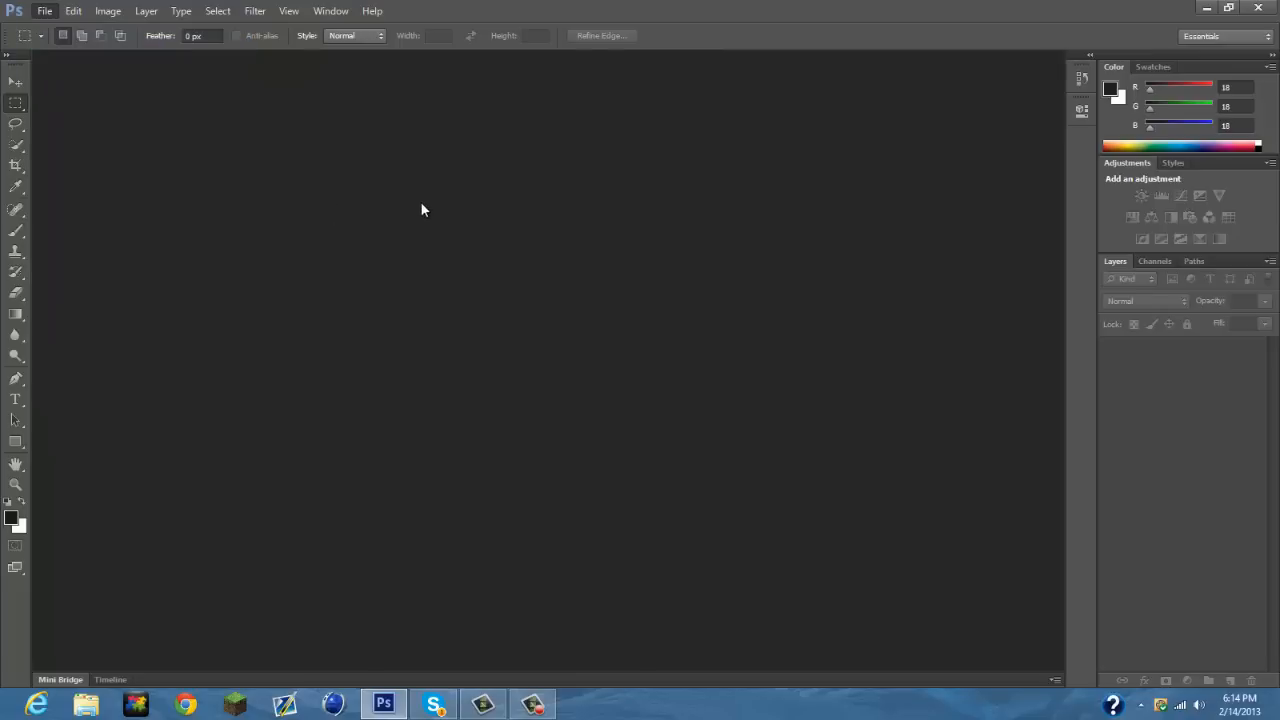
{"action": "left_click", "coordinate": [44, 12]}
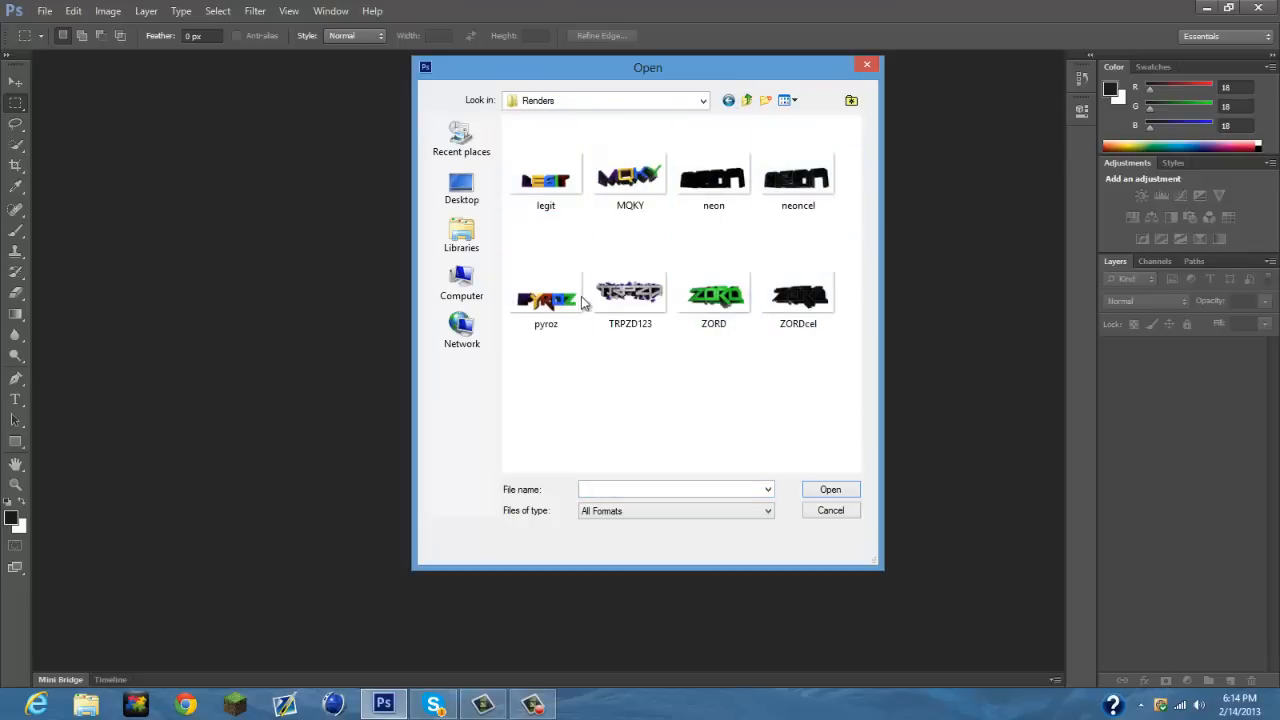
Open the TRPZD123 render as a single-layer transparent canvas.
{"action": "left_click", "coordinate": [628, 292]}
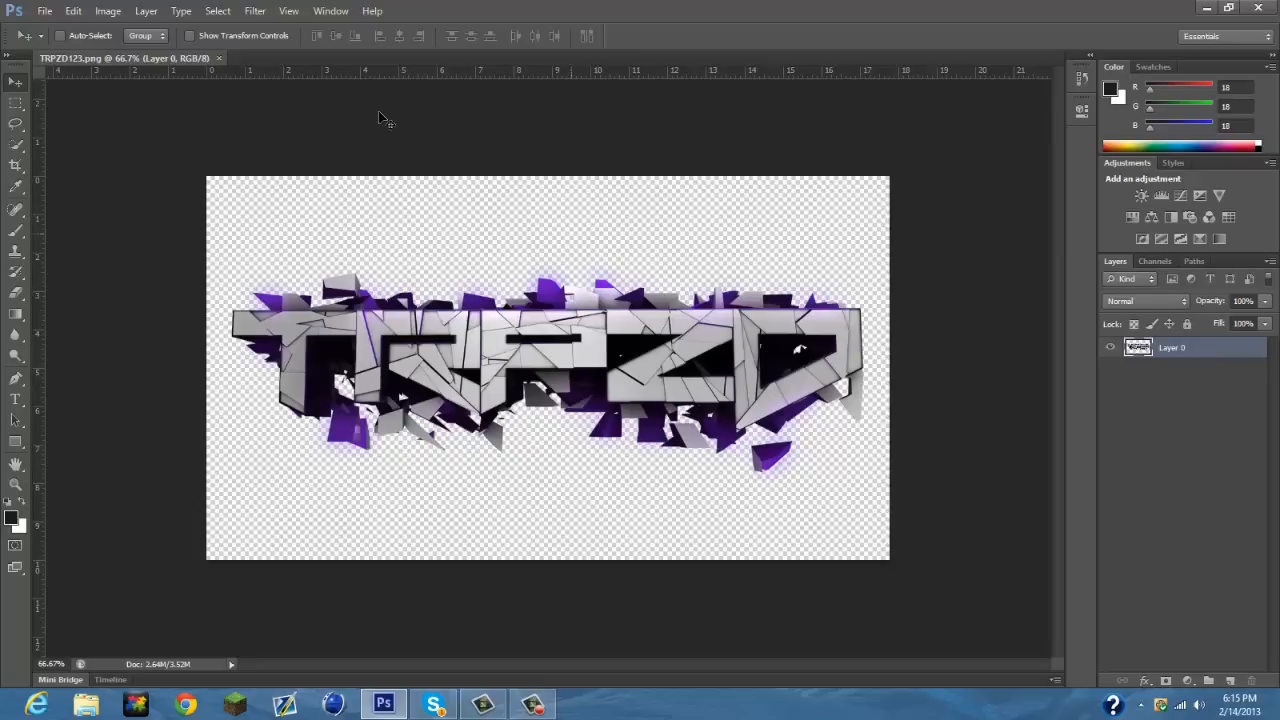
Launch the Oil Paint filter on the TRPZD123 render from the Filter menu.
{"action": "left_click", "coordinate": [256, 12]}
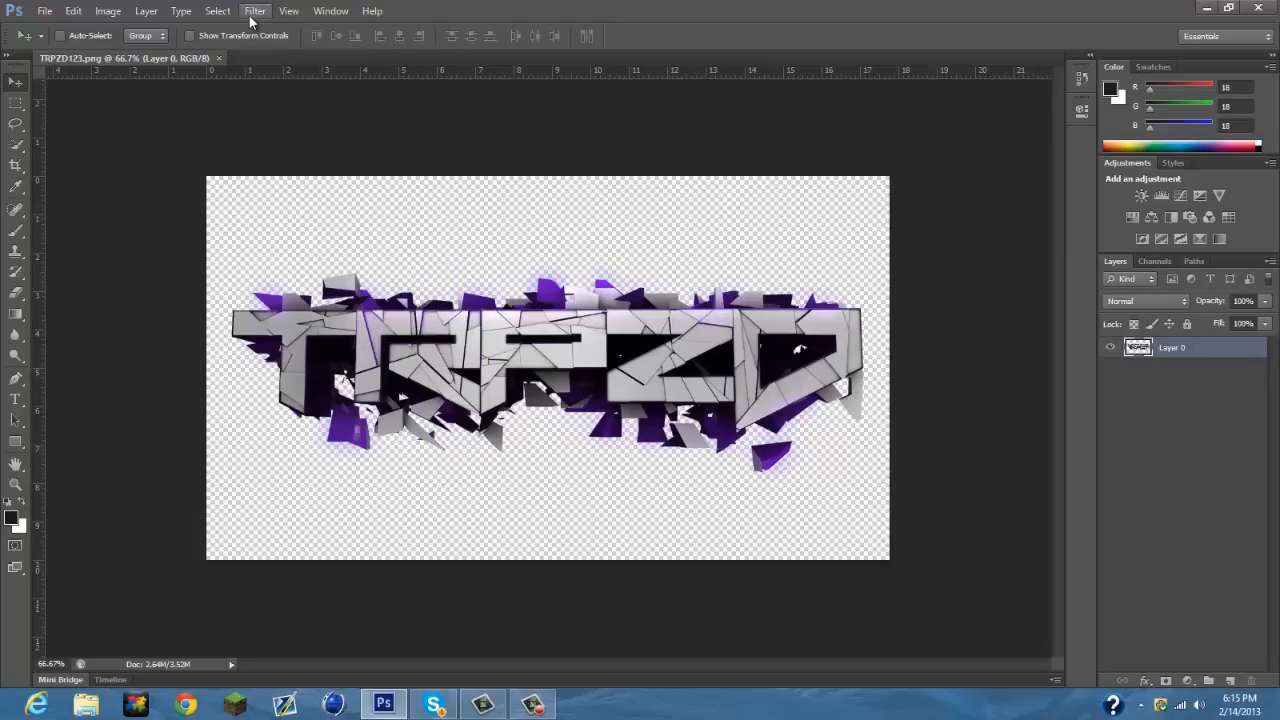
{"action": "left_click", "coordinate": [254, 12]}
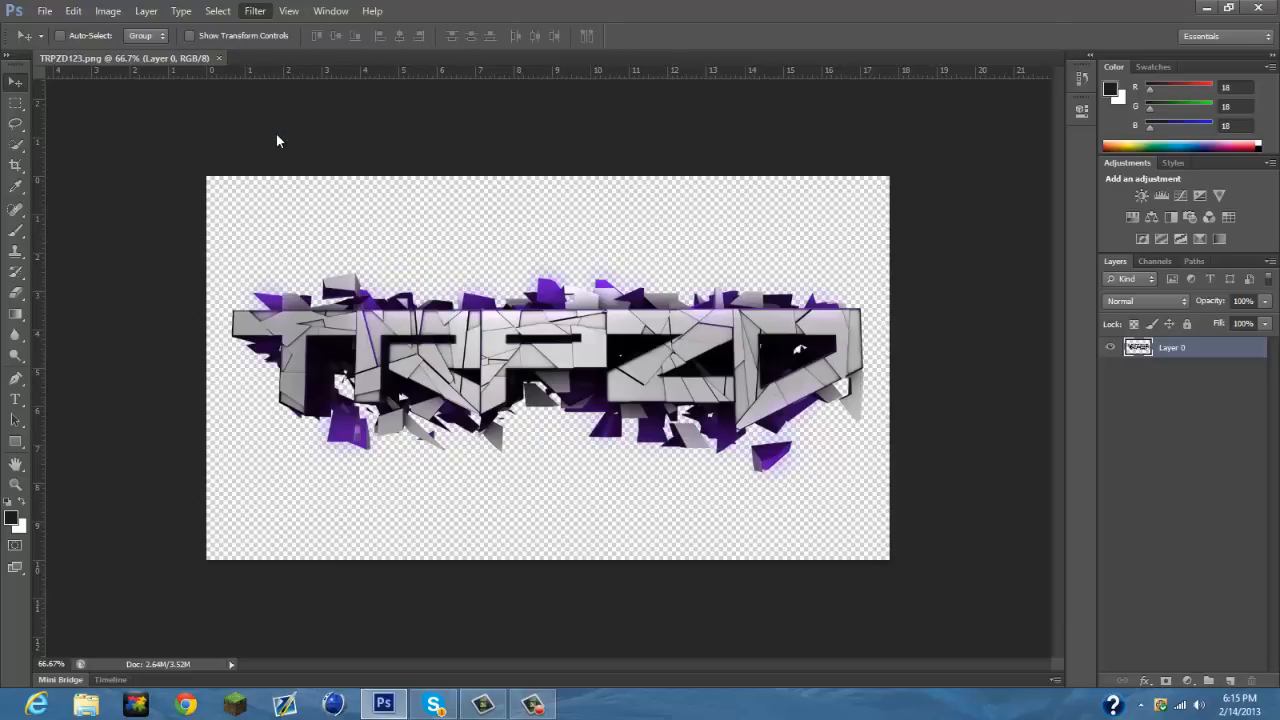
{"action": "left_click", "coordinate": [256, 12]}
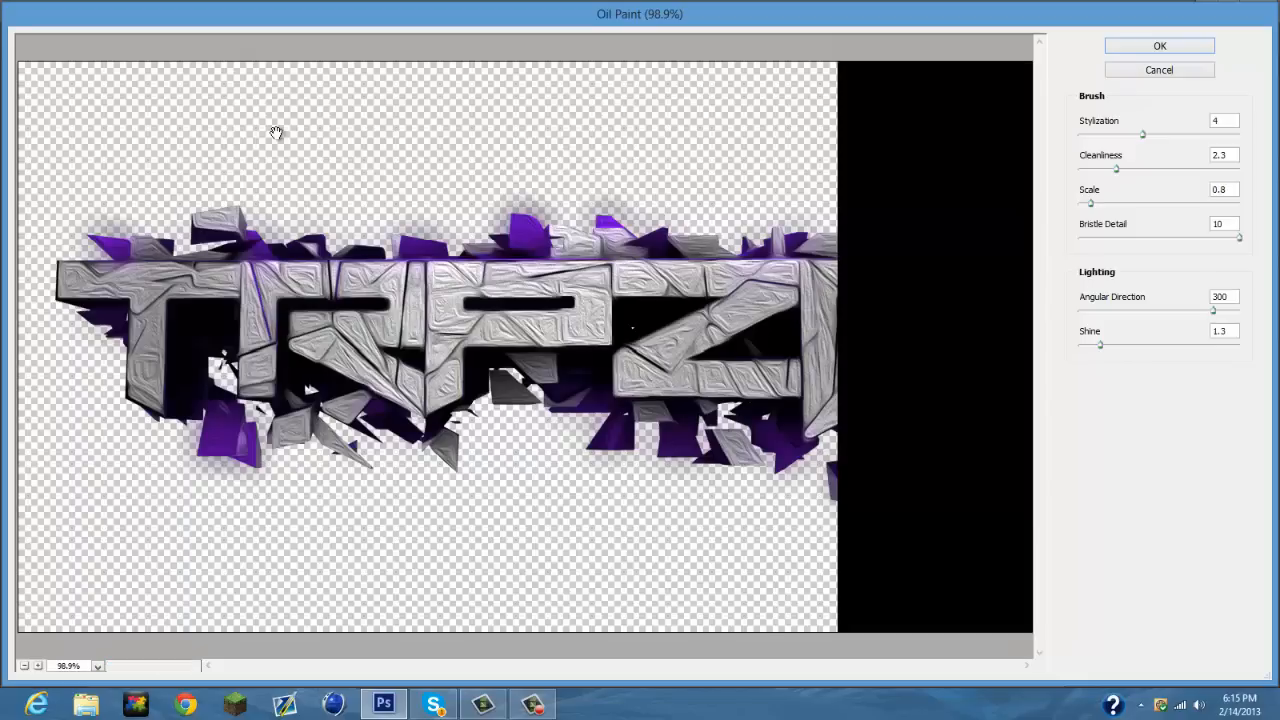
{"action": "mouse_move", "coordinate": [640, 662]}
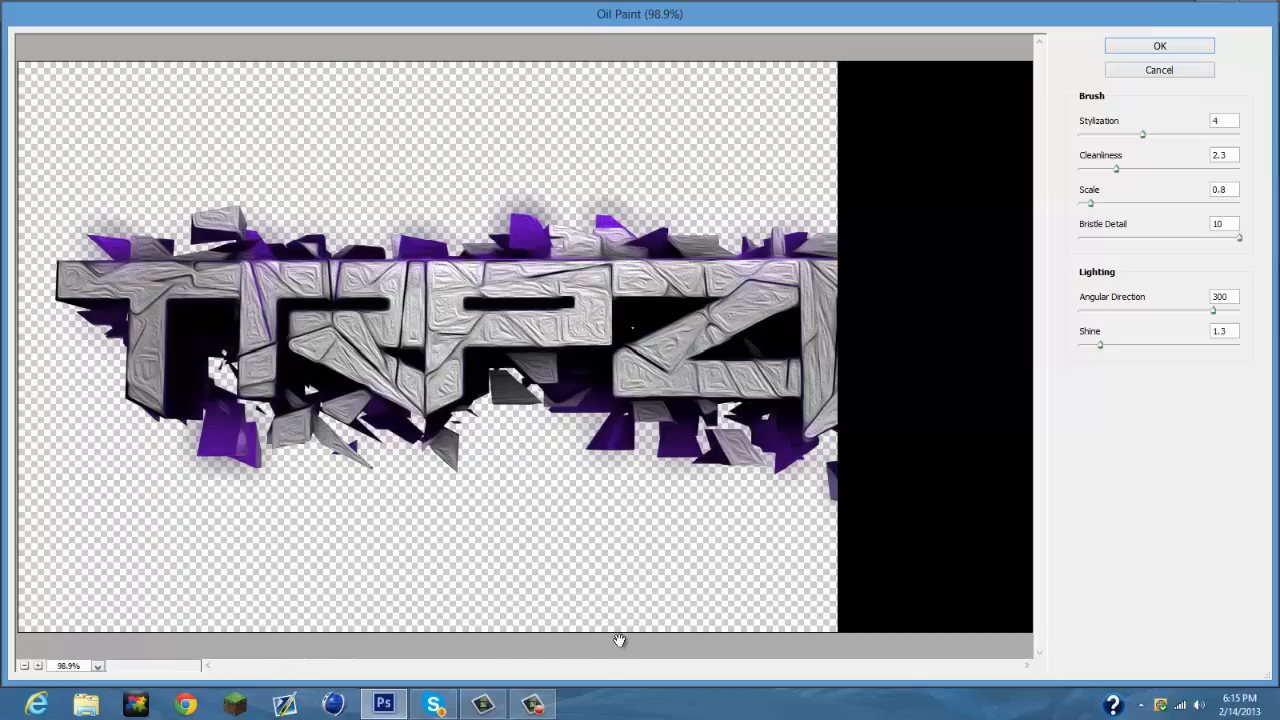
{"action": "mouse_move", "coordinate": [1104, 212]}
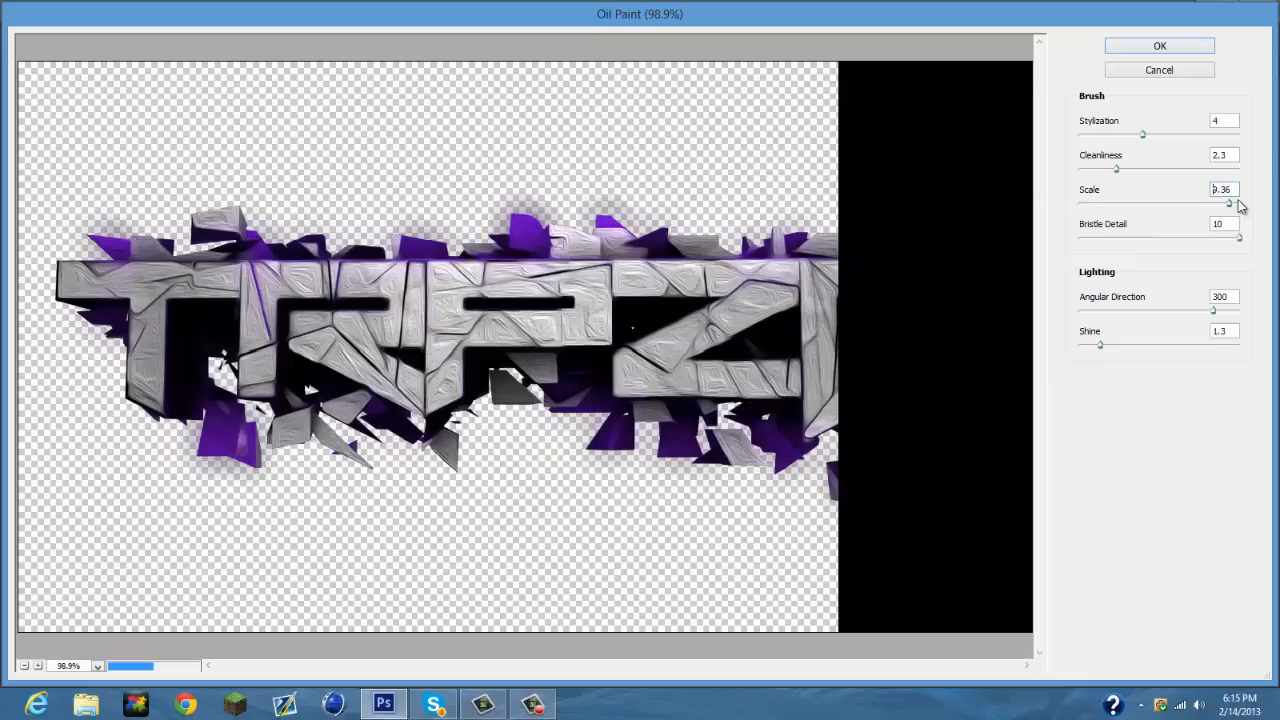
Raise brush scale to 10 and settle stylization near 9.6 after comparing a lower look.
{"action": "left_click_drag", "start_coordinate": [1230, 204], "coordinate": [1240, 204]}
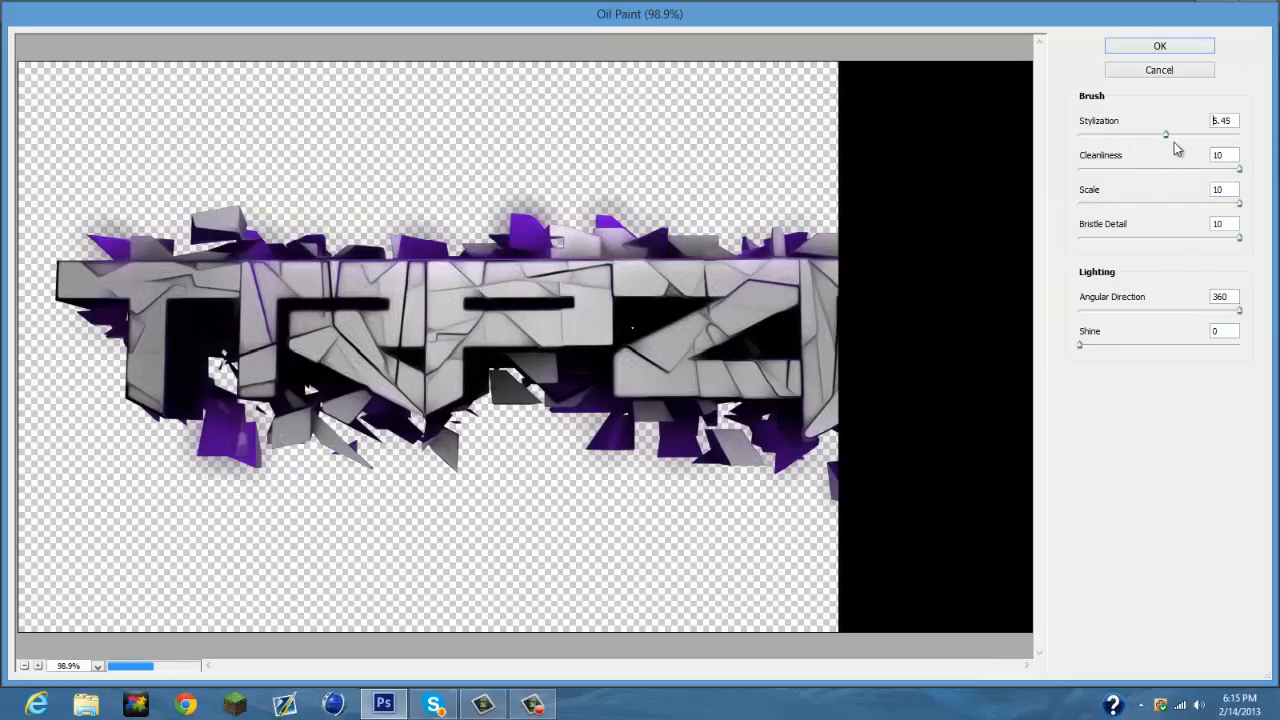
{"action": "left_click_drag", "start_coordinate": [1164, 134], "coordinate": [1240, 134]}
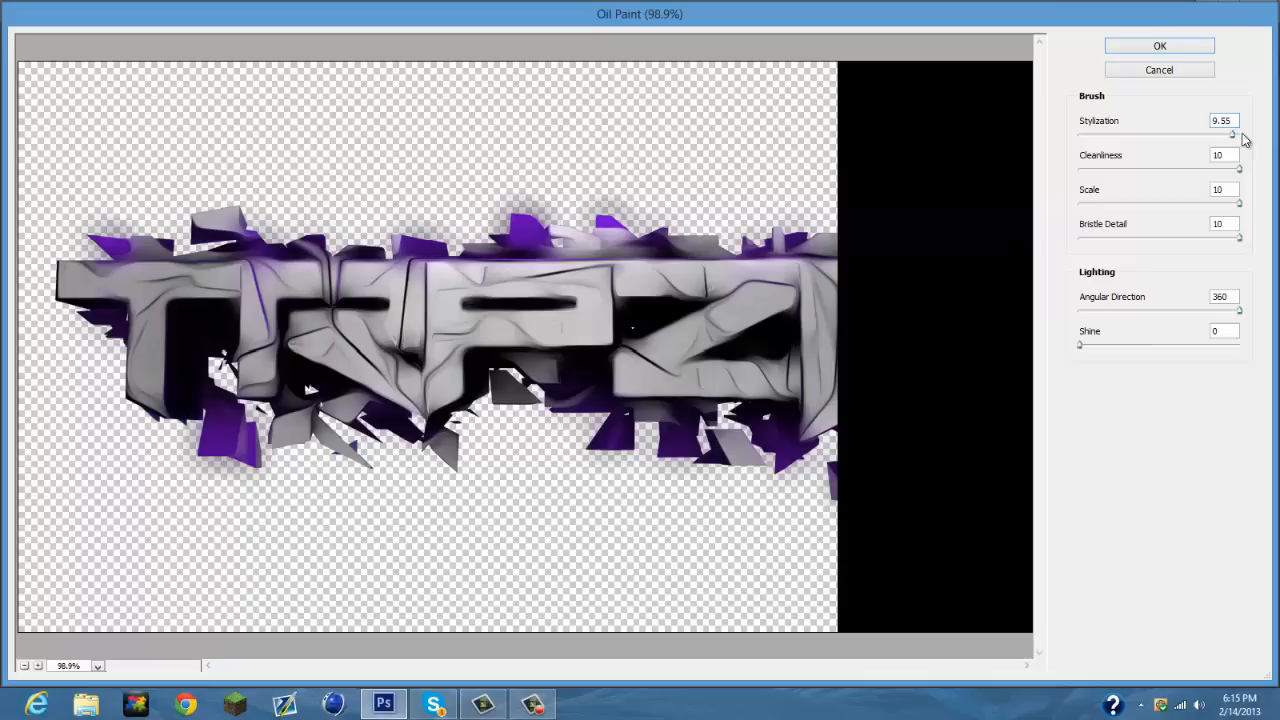
{"action": "left_click_drag", "start_coordinate": [1232, 136], "coordinate": [1096, 136]}
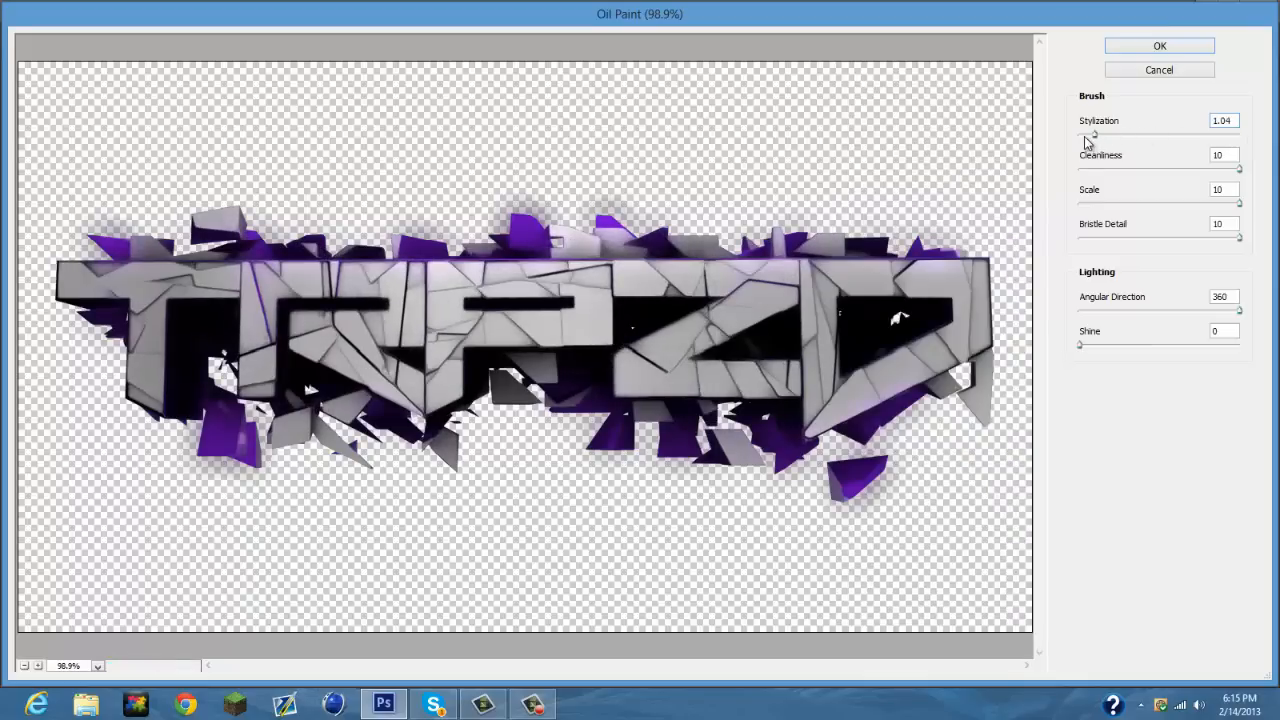
{"action": "left_click_drag", "start_coordinate": [1088, 132], "coordinate": [1122, 132]}
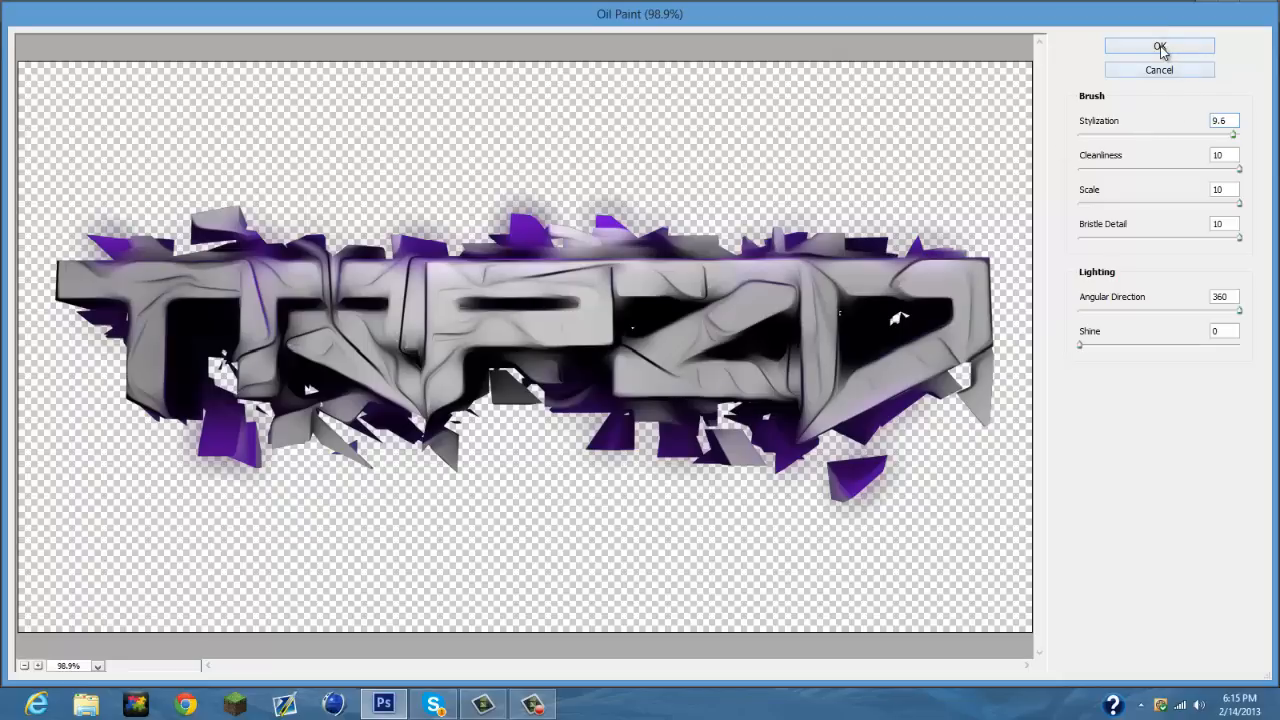
Accept the Oil Paint settings, then undo the filter to restore the crisp cracked lettering.
{"action": "left_click", "coordinate": [1160, 46]}
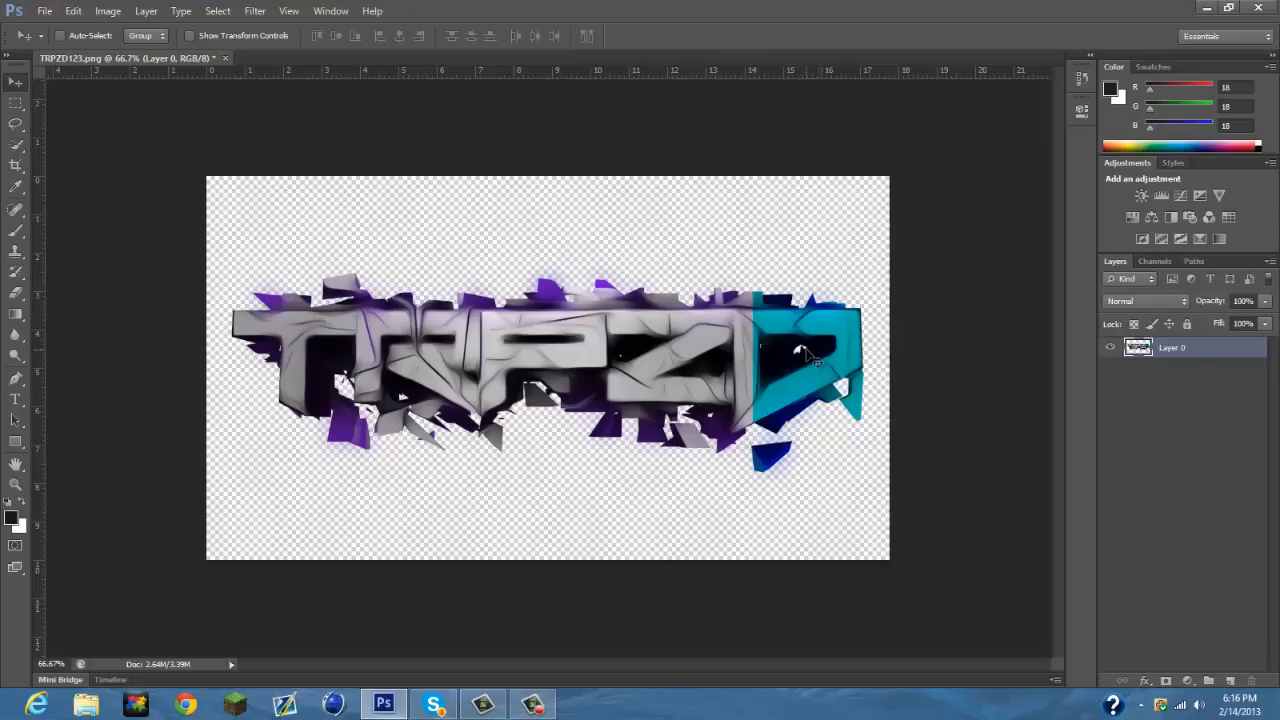
{"action": "mouse_move", "coordinate": [700, 308]}
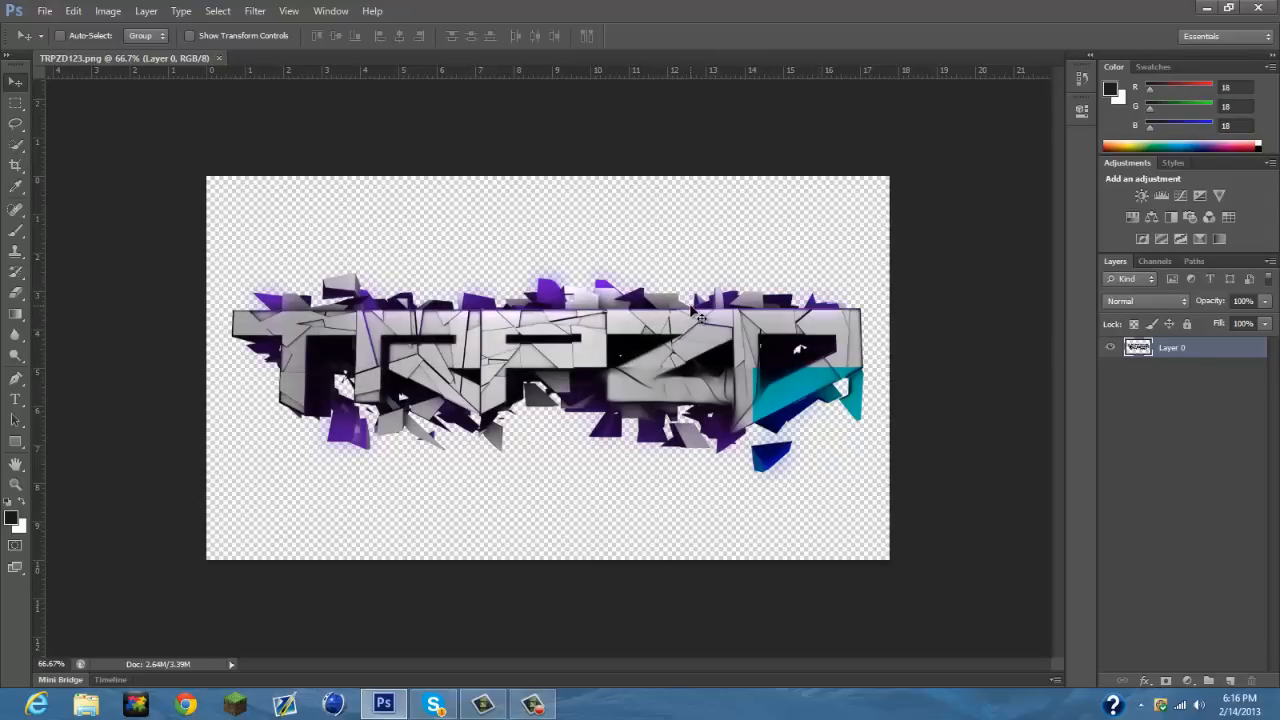
{"action": "left_click", "coordinate": [256, 12]}
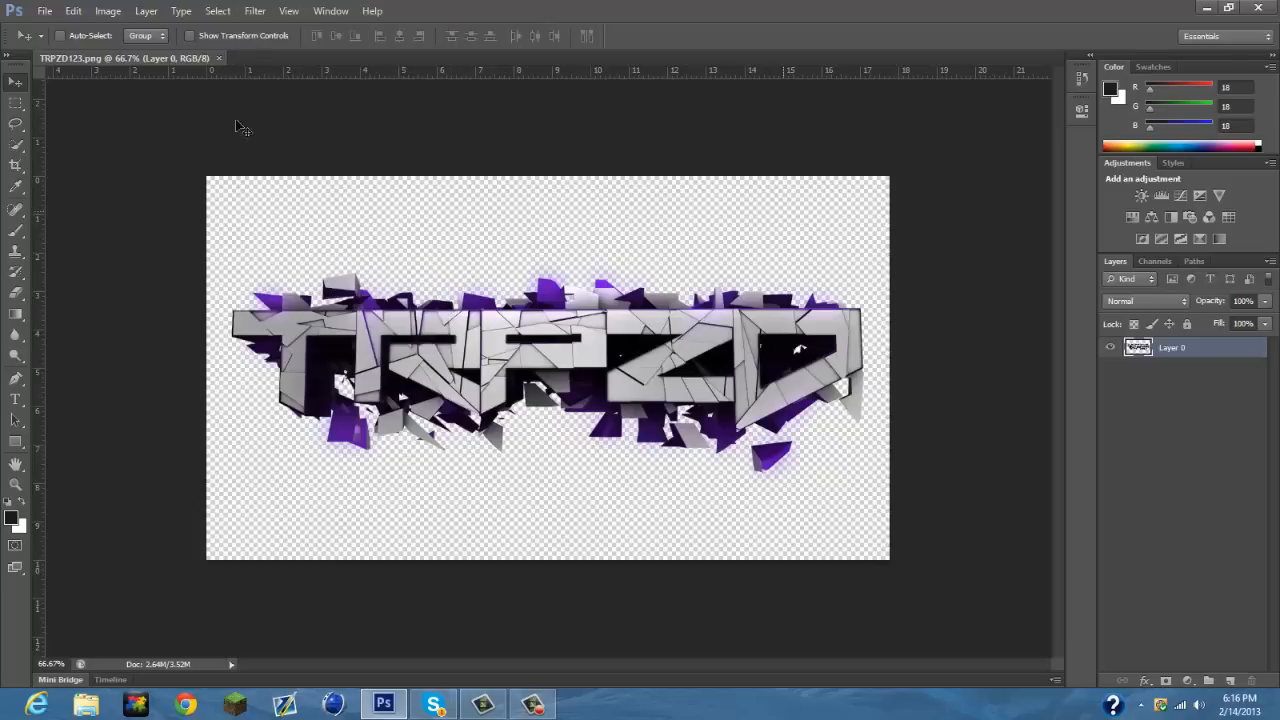
{"action": "left_click", "coordinate": [254, 12]}
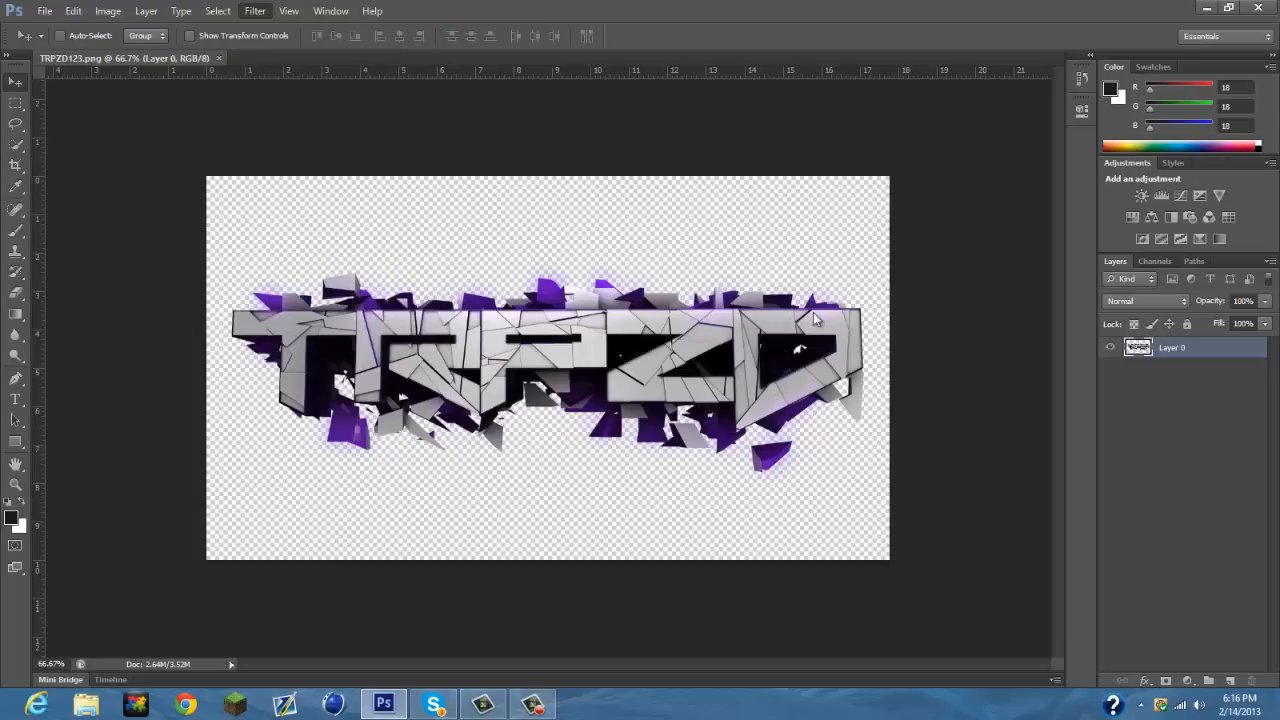
Reopen Oil Paint and ease stylization down to about 8.56 in the preview.
{"action": "left_click", "coordinate": [254, 12]}
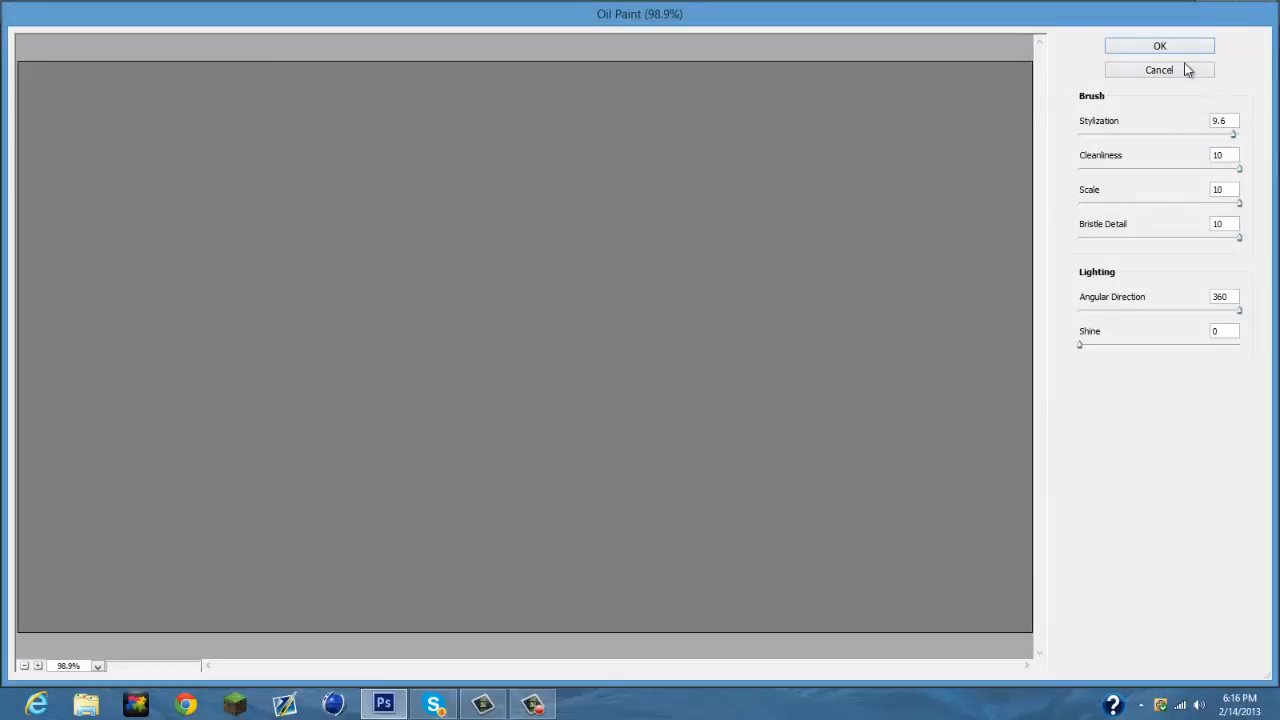
{"action": "left_click", "coordinate": [1160, 46]}
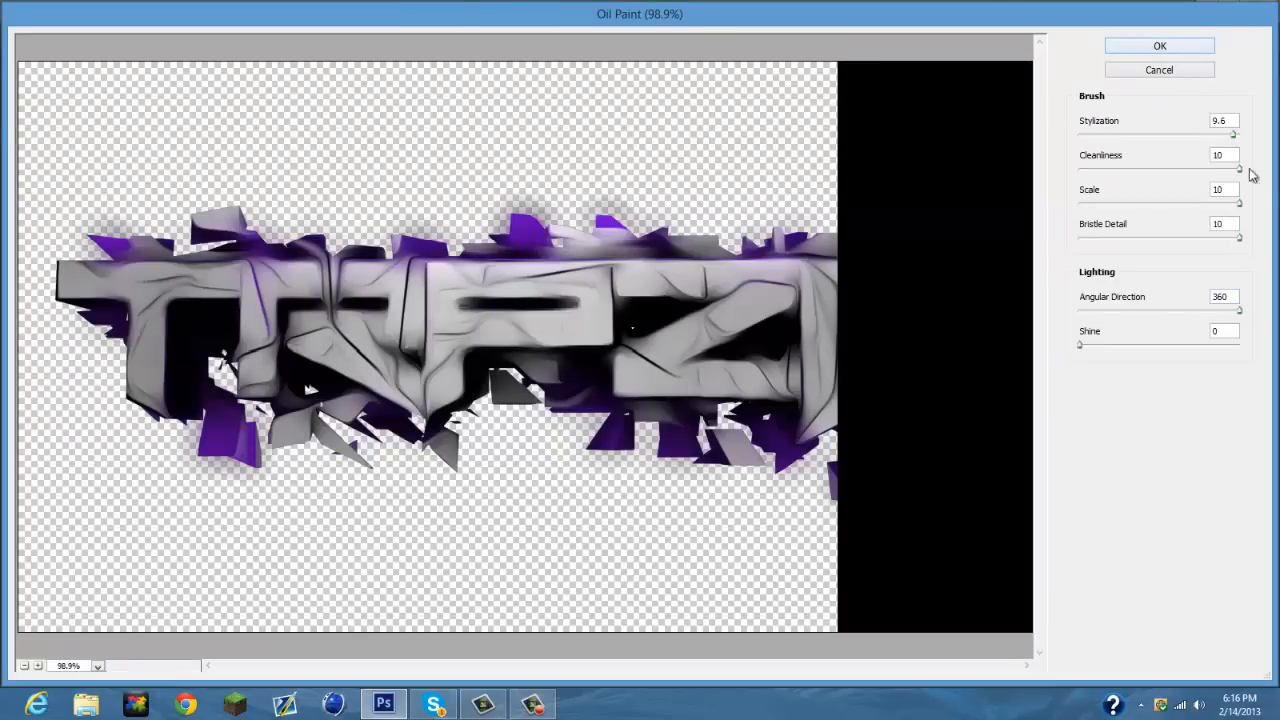
{"action": "left_click_drag", "start_coordinate": [1240, 132], "coordinate": [1214, 132]}
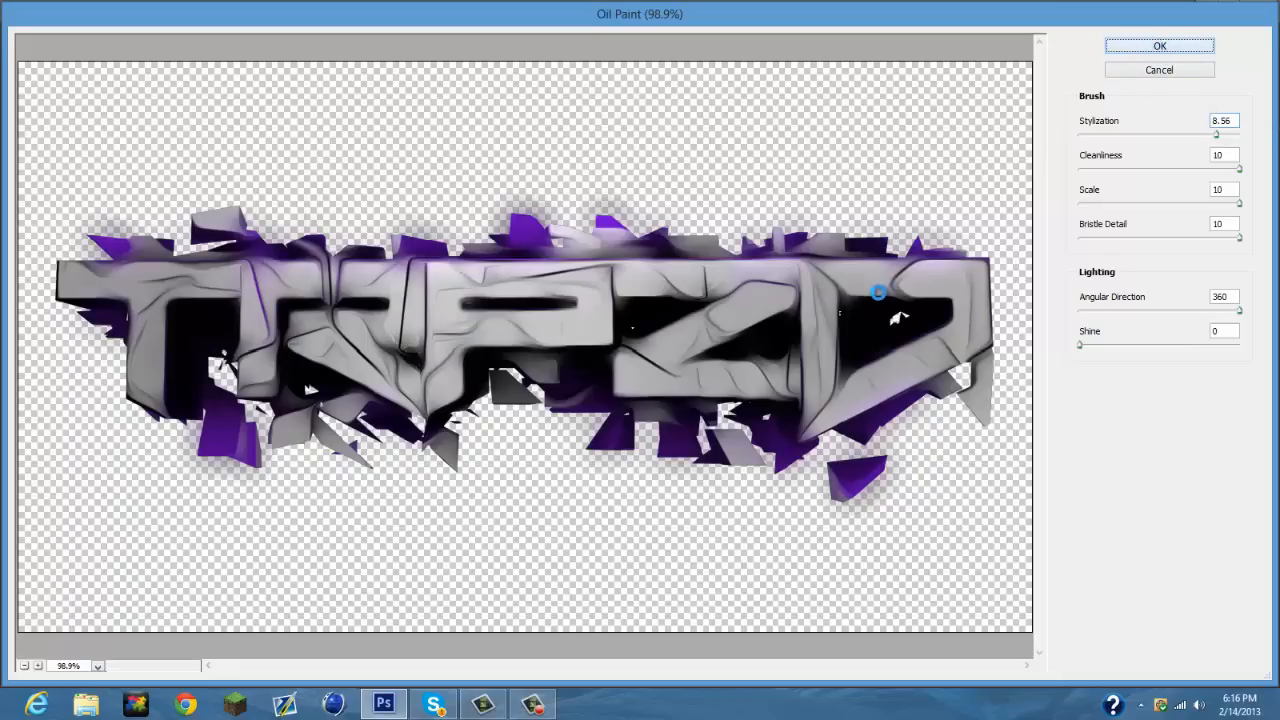
{"action": "mouse_move", "coordinate": [876, 288]}
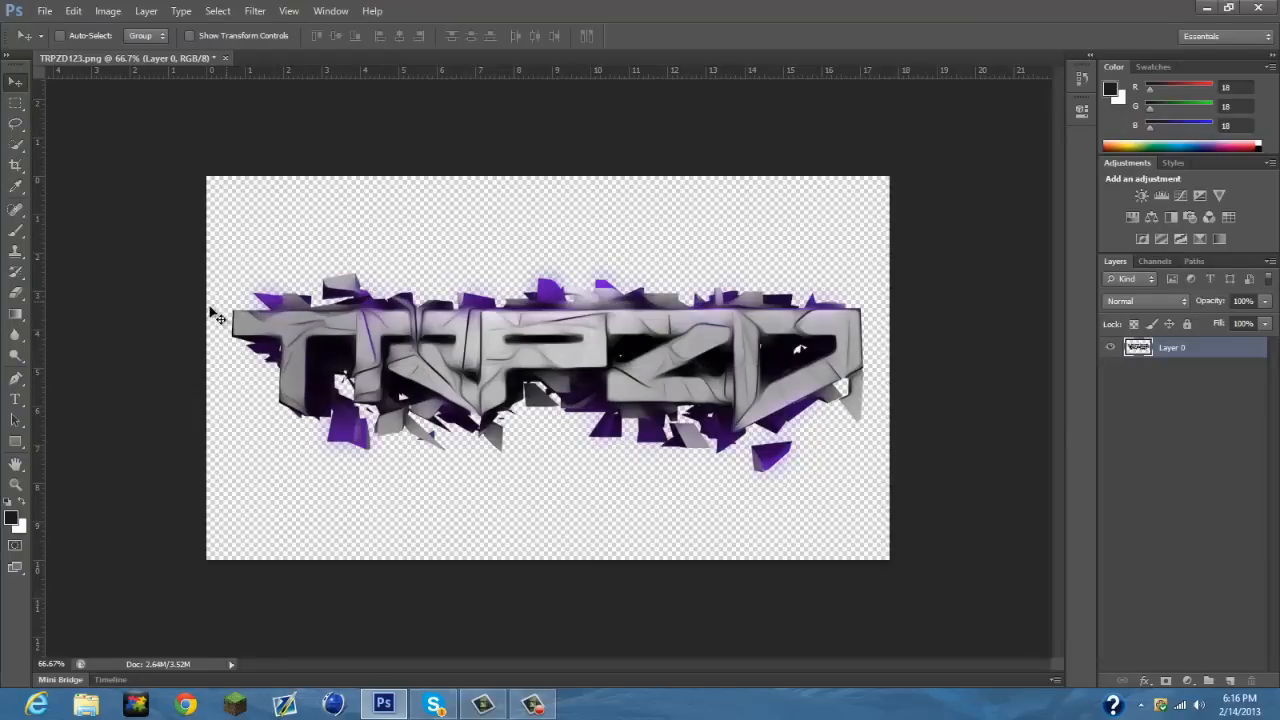
{"action": "mouse_move", "coordinate": [436, 348]}
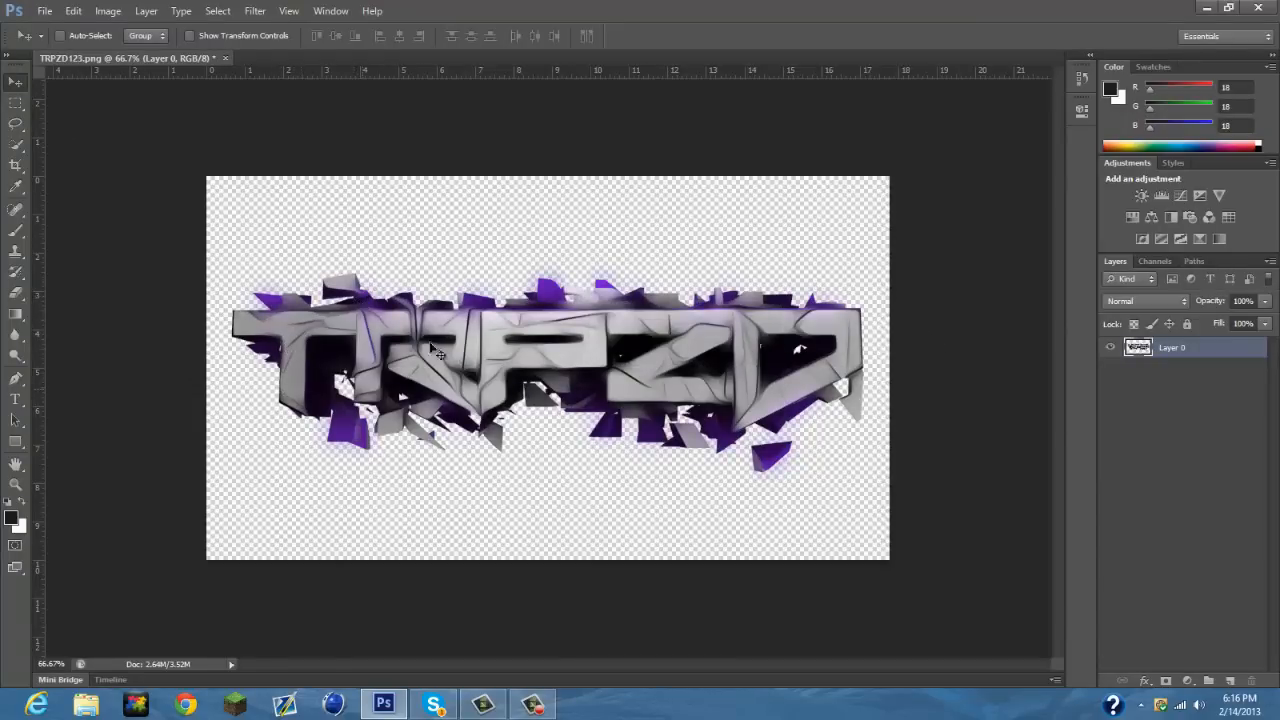
{"action": "mouse_move", "coordinate": [496, 444]}
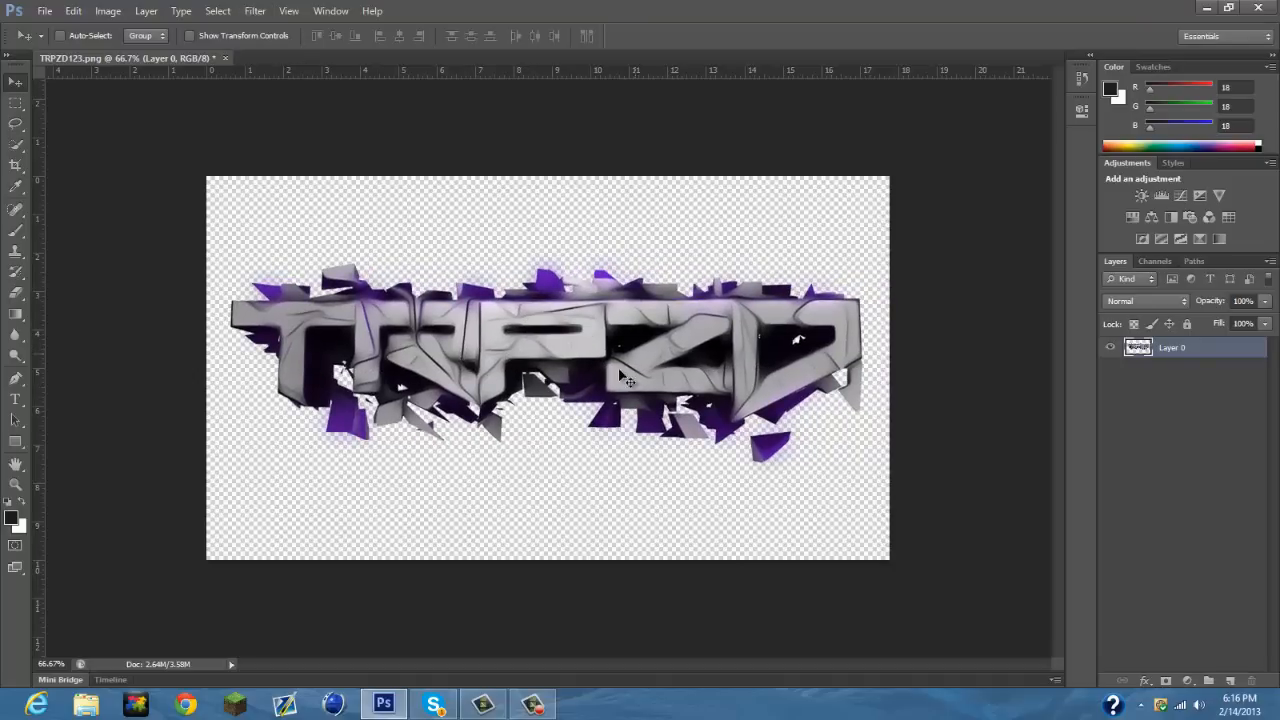
{"action": "mouse_move", "coordinate": [860, 408]}
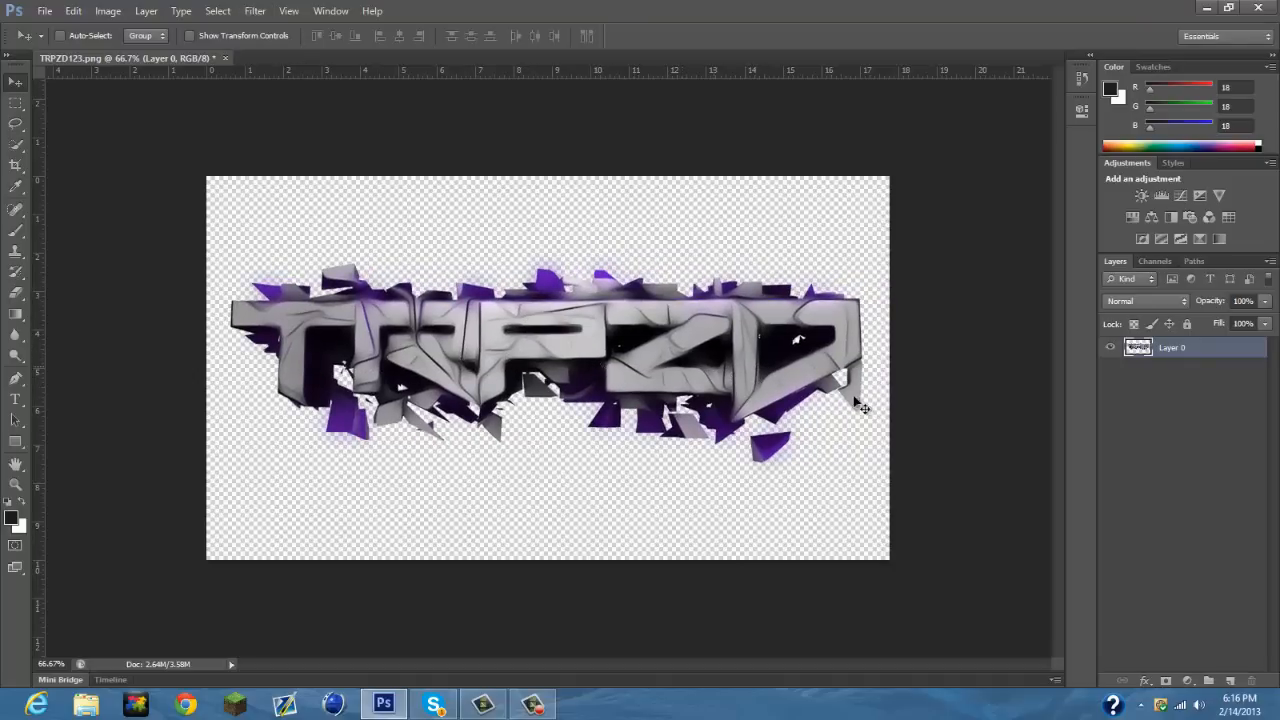